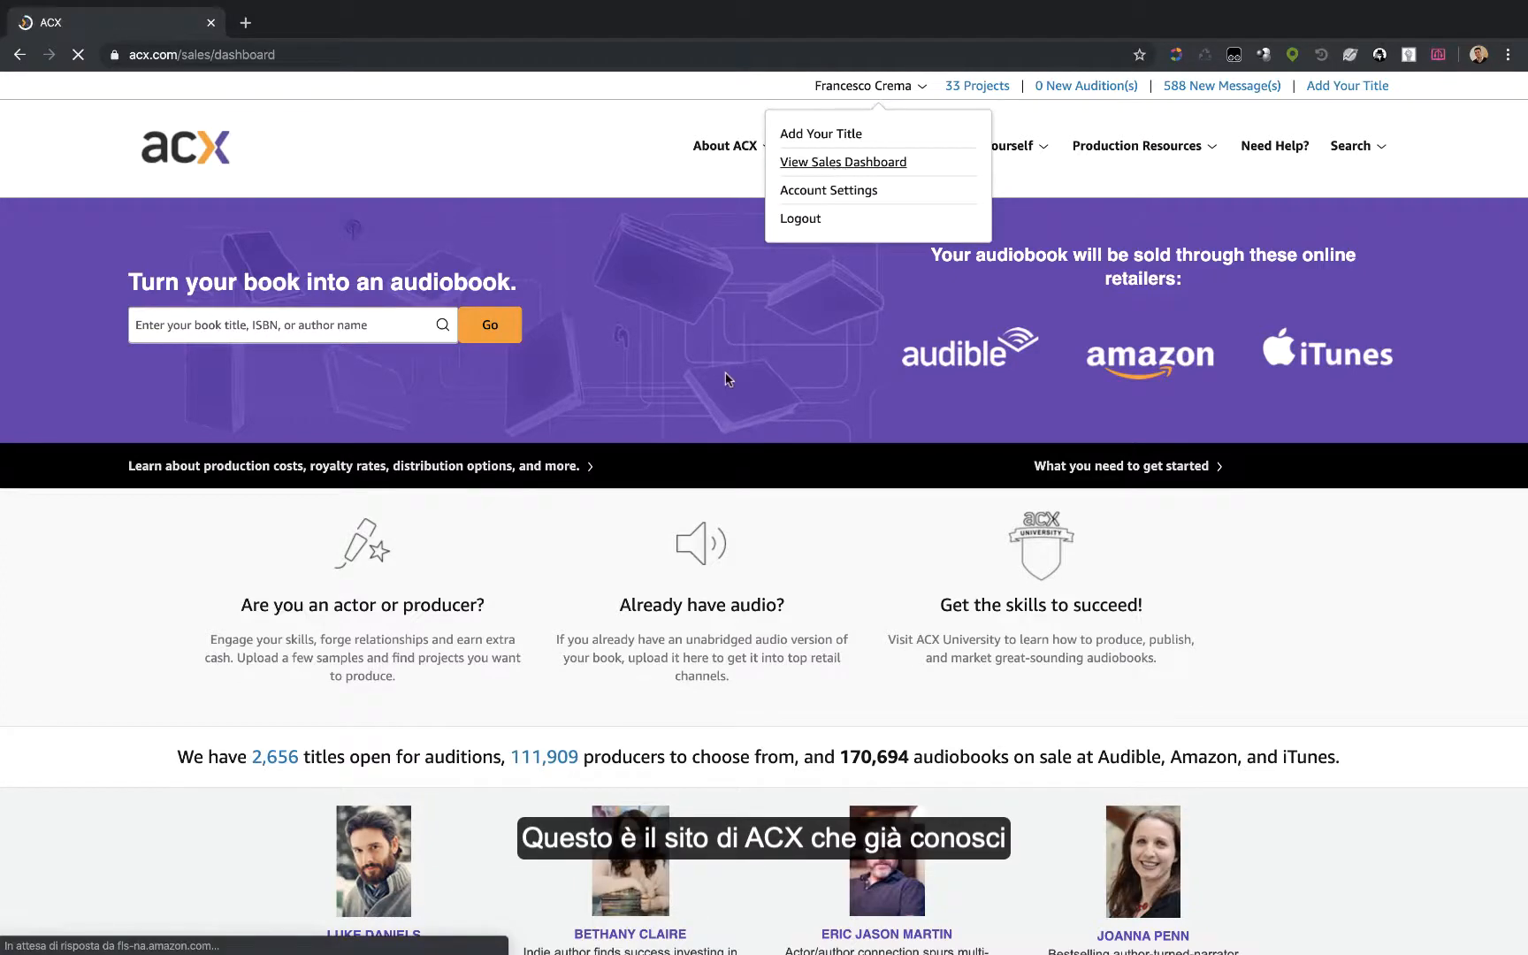
- Open View Sales Dashboard from the account menu, showing 23 titles and 6,288 sales
{"action": "left_click", "coordinate": [843, 162]}
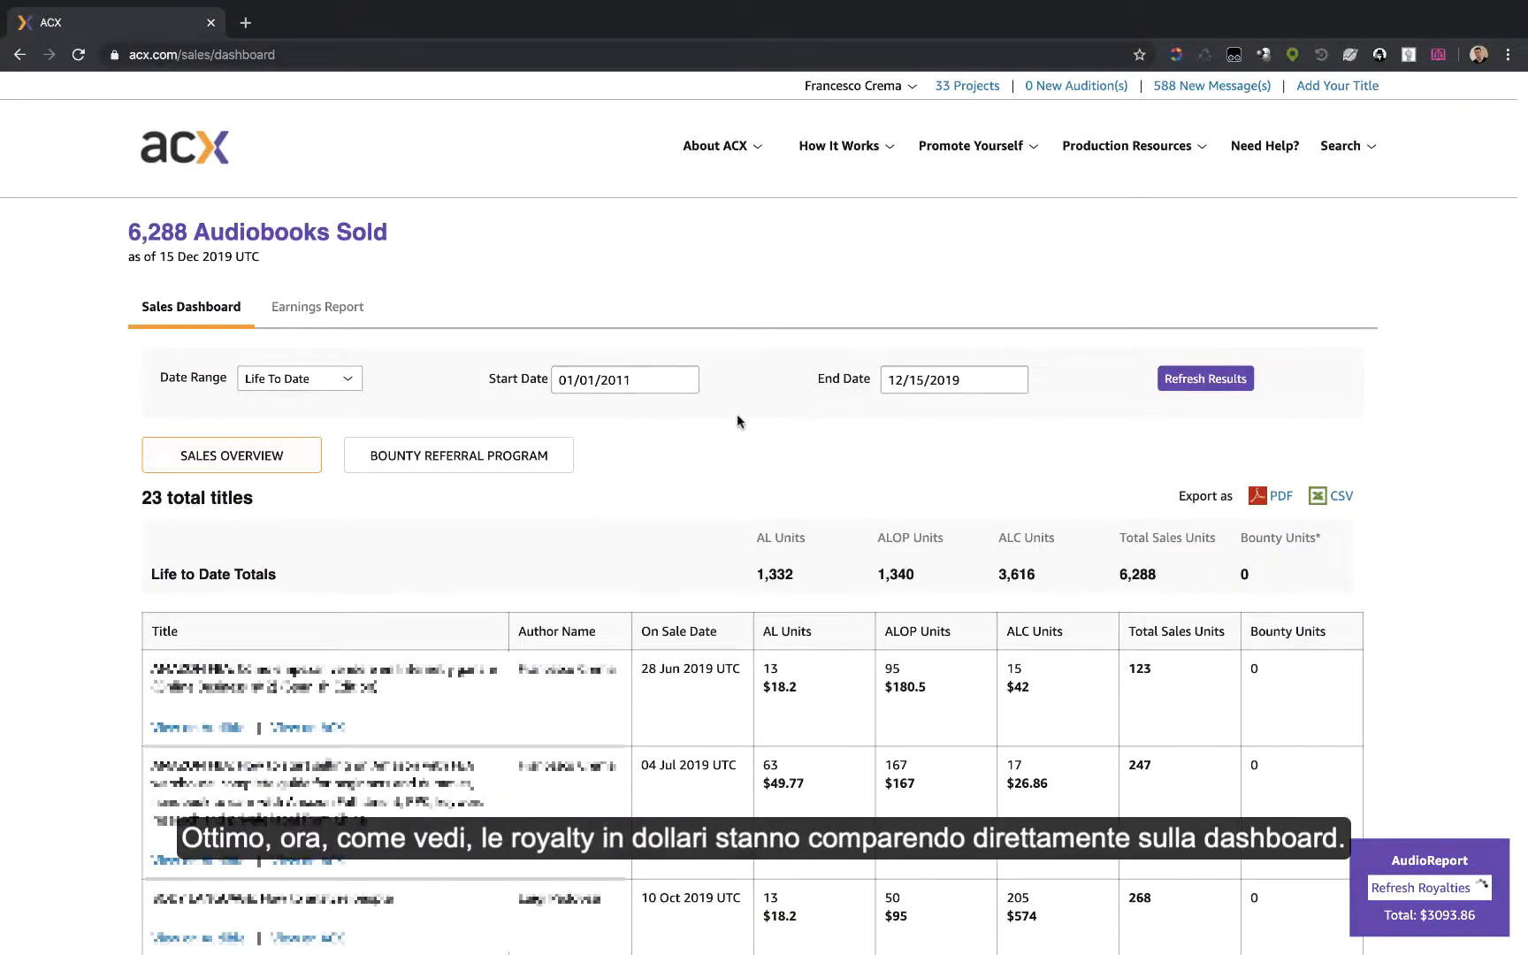
- Change the sales table's rows-per-page setting so all titles load on one page
{"action": "scroll", "scroll_direction": "down", "scroll_amount": 3}
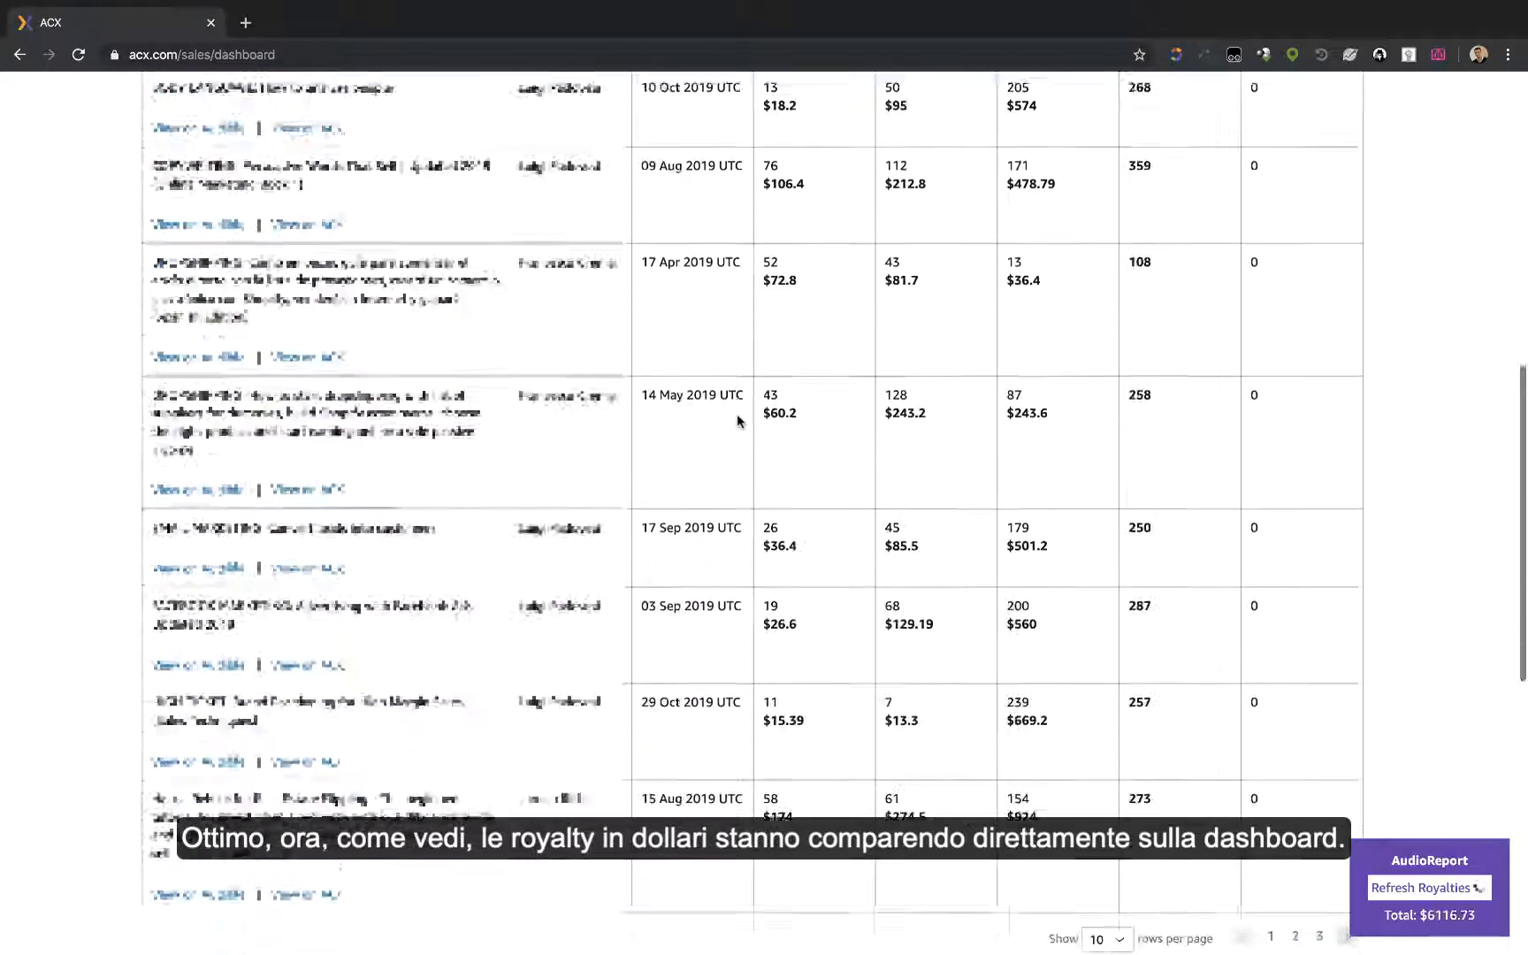
{"action": "scroll", "scroll_direction": "down", "scroll_amount": 3}
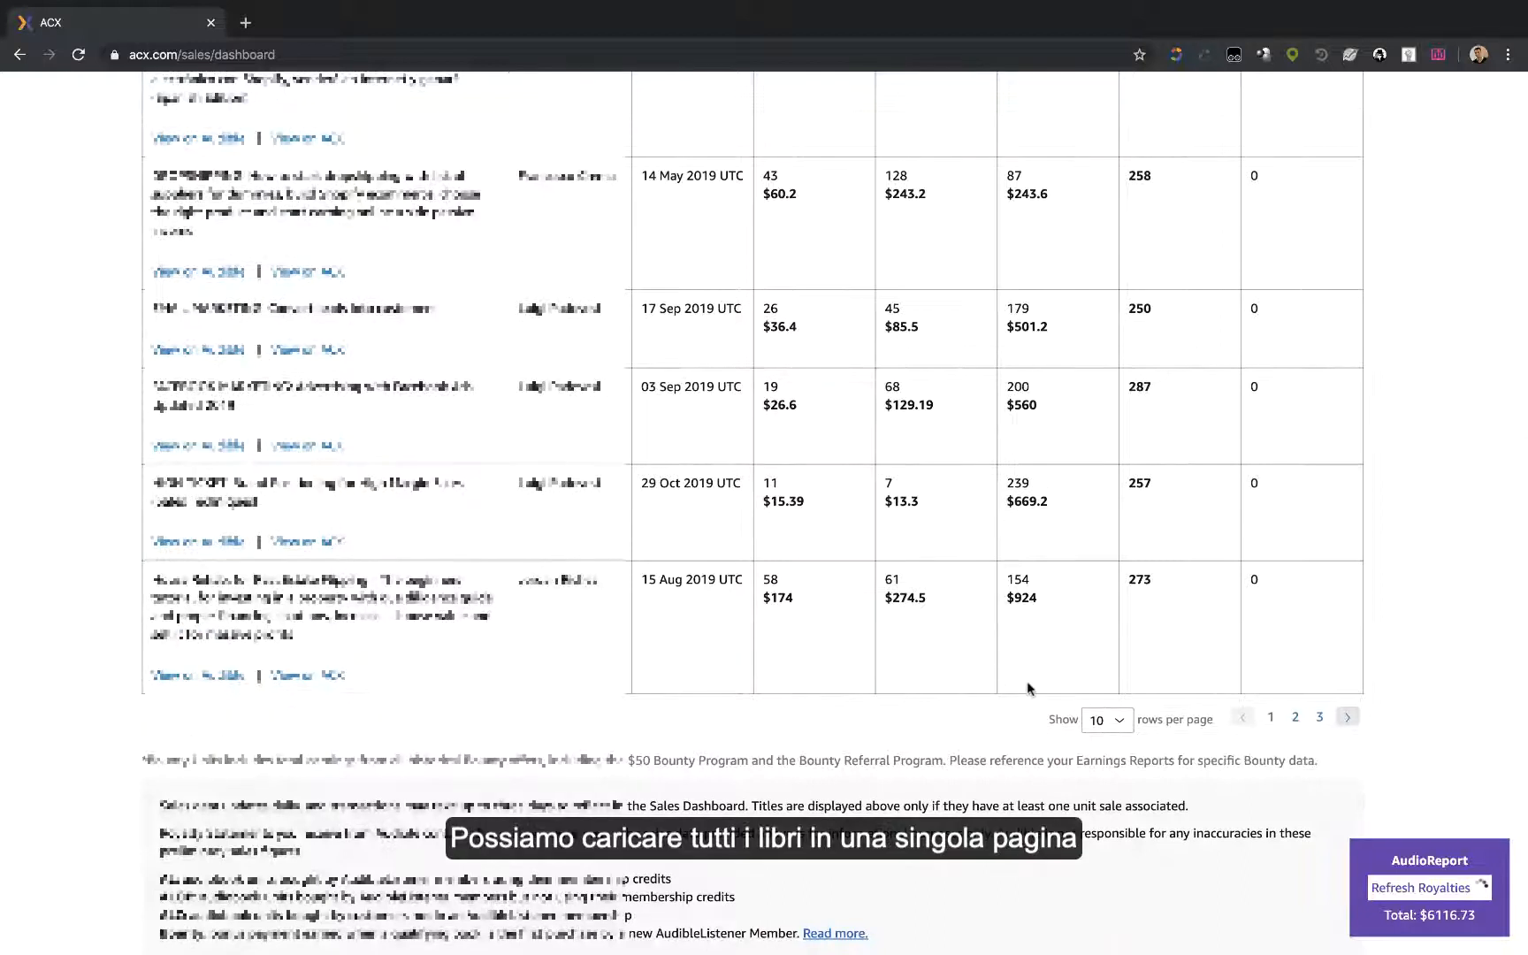
{"action": "left_click", "coordinate": [1106, 720]}
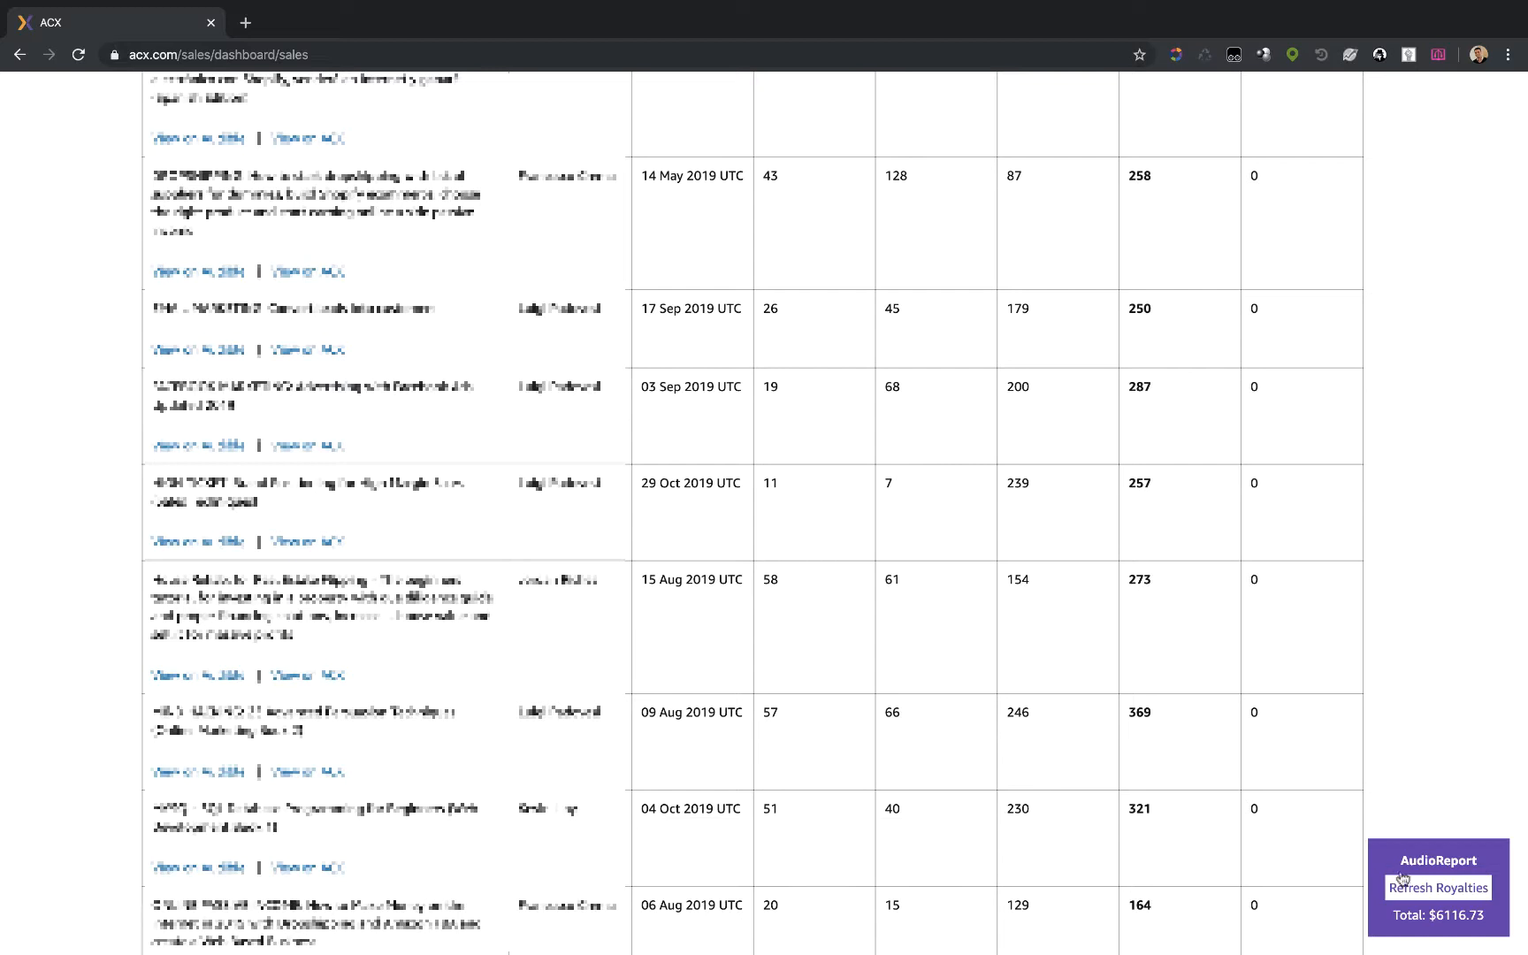
- Refresh AudioReport royalties so every listed title shows its dollar amount
{"action": "left_click", "coordinate": [1438, 886]}
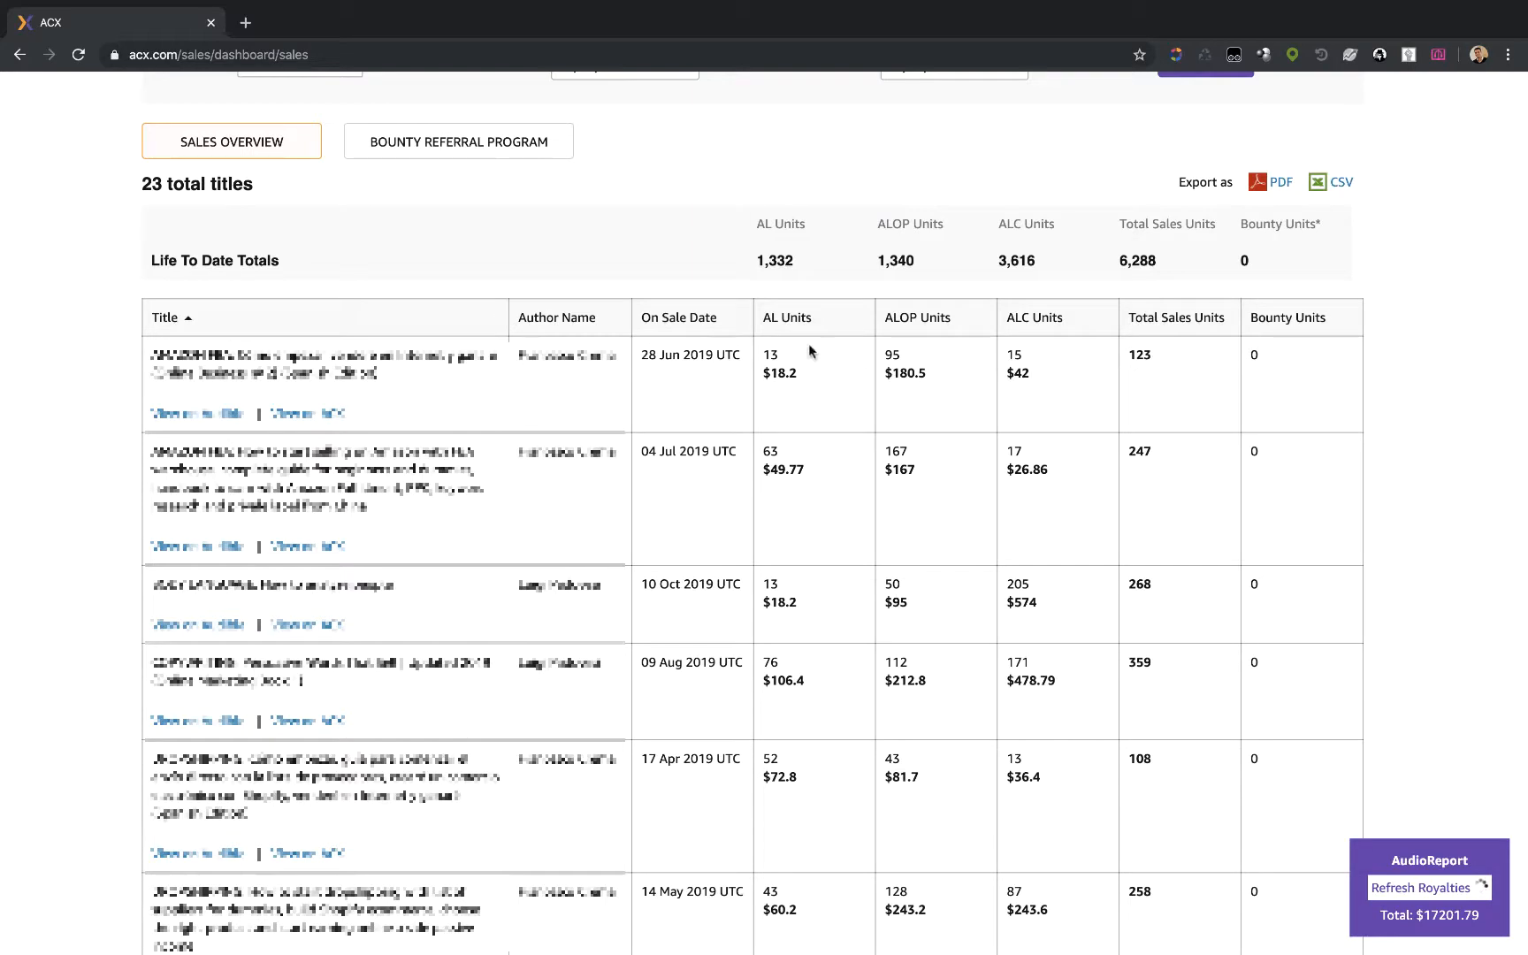
{"action": "mouse_move", "coordinate": [1113, 444]}
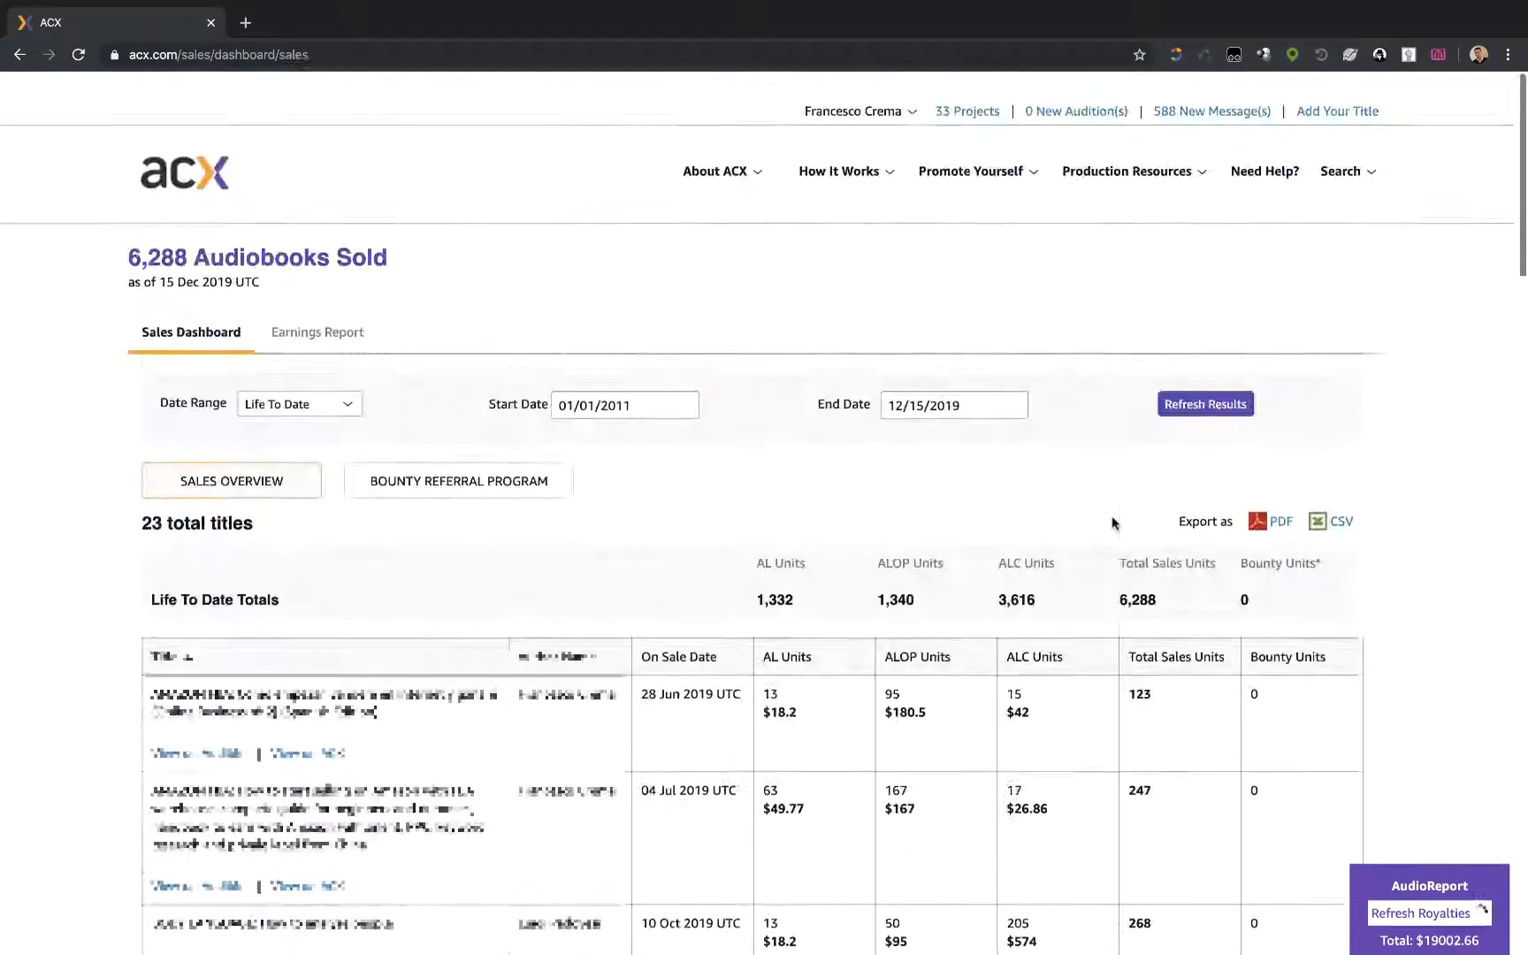
- Set the Date Range to Month To Date, showing 20 titles and 785 units
{"action": "left_click", "coordinate": [299, 404]}
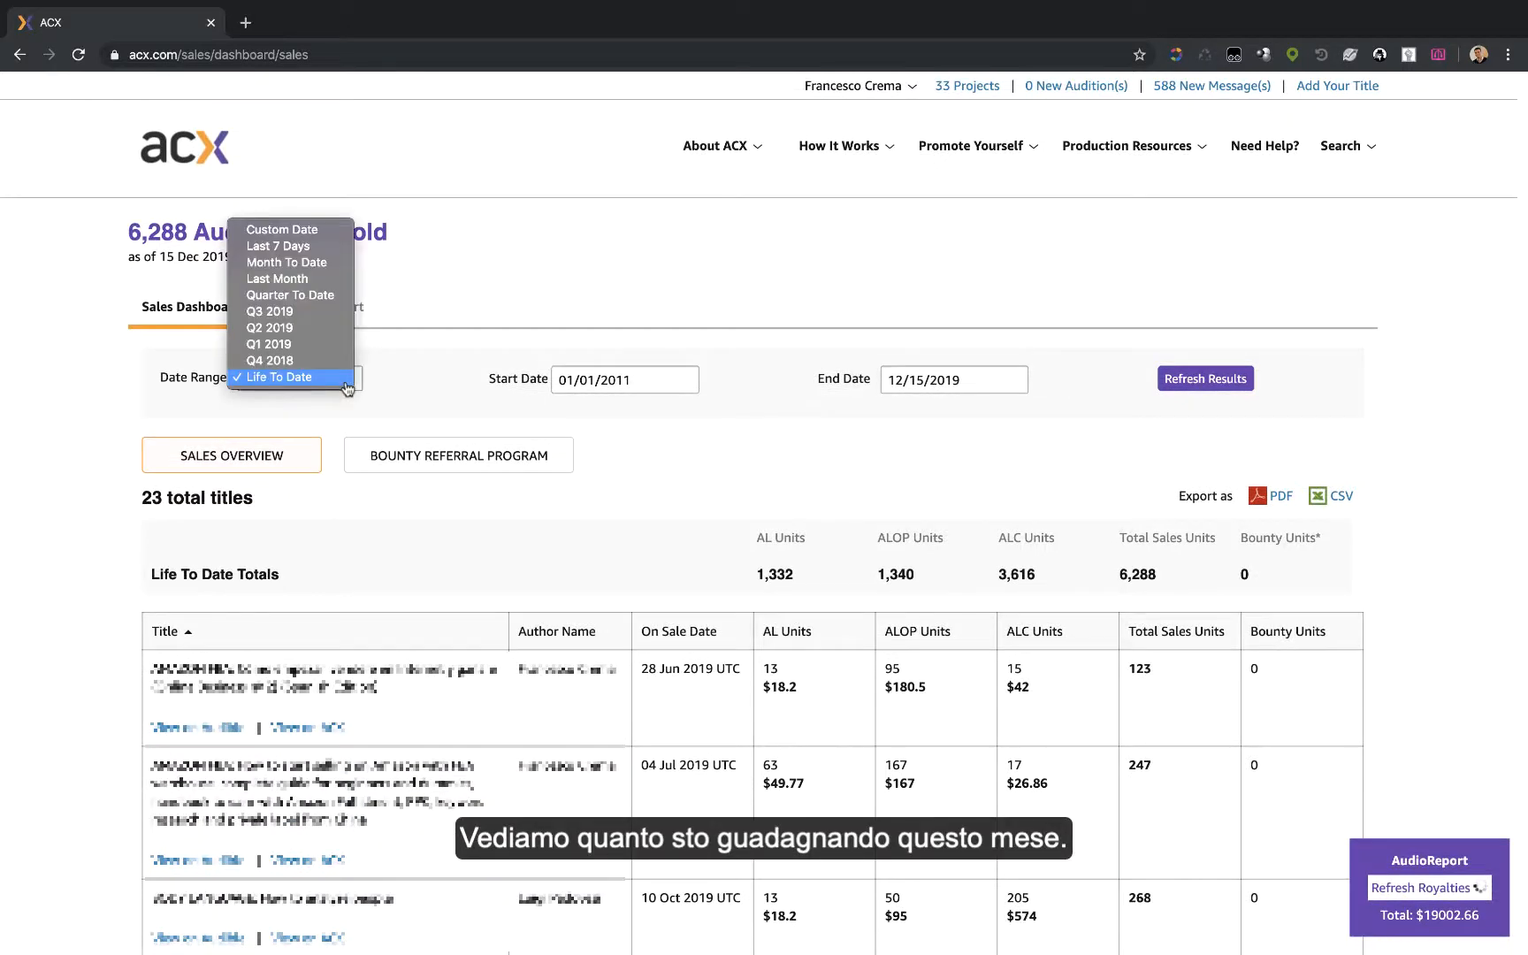
{"action": "left_click", "coordinate": [285, 262]}
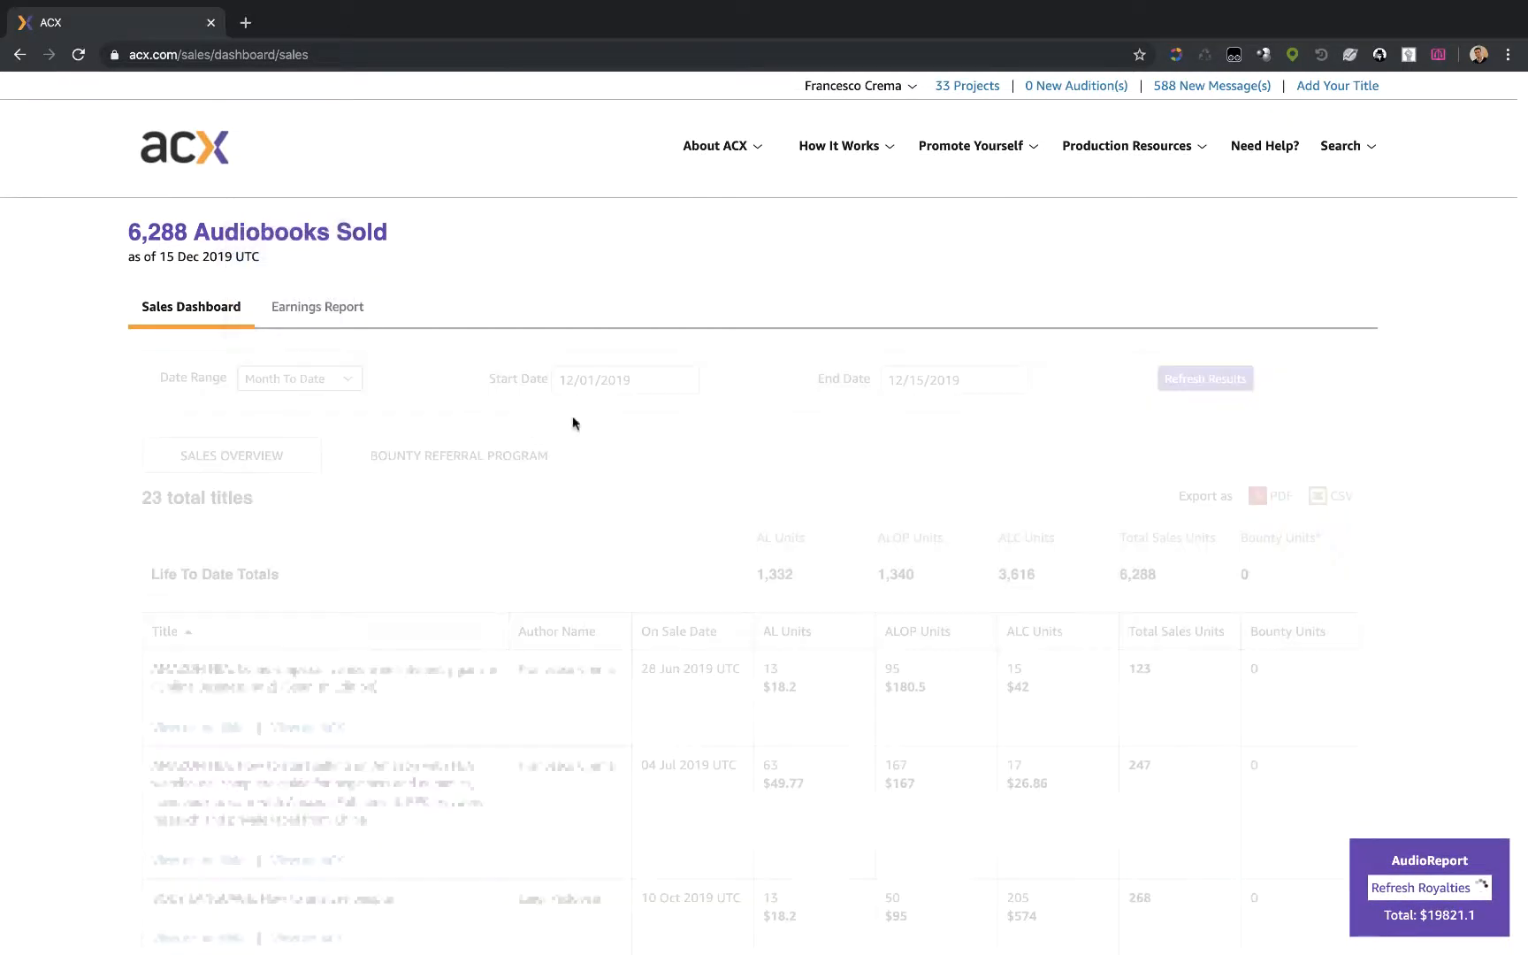
{"action": "scroll", "scroll_direction": "down", "scroll_amount": 3}
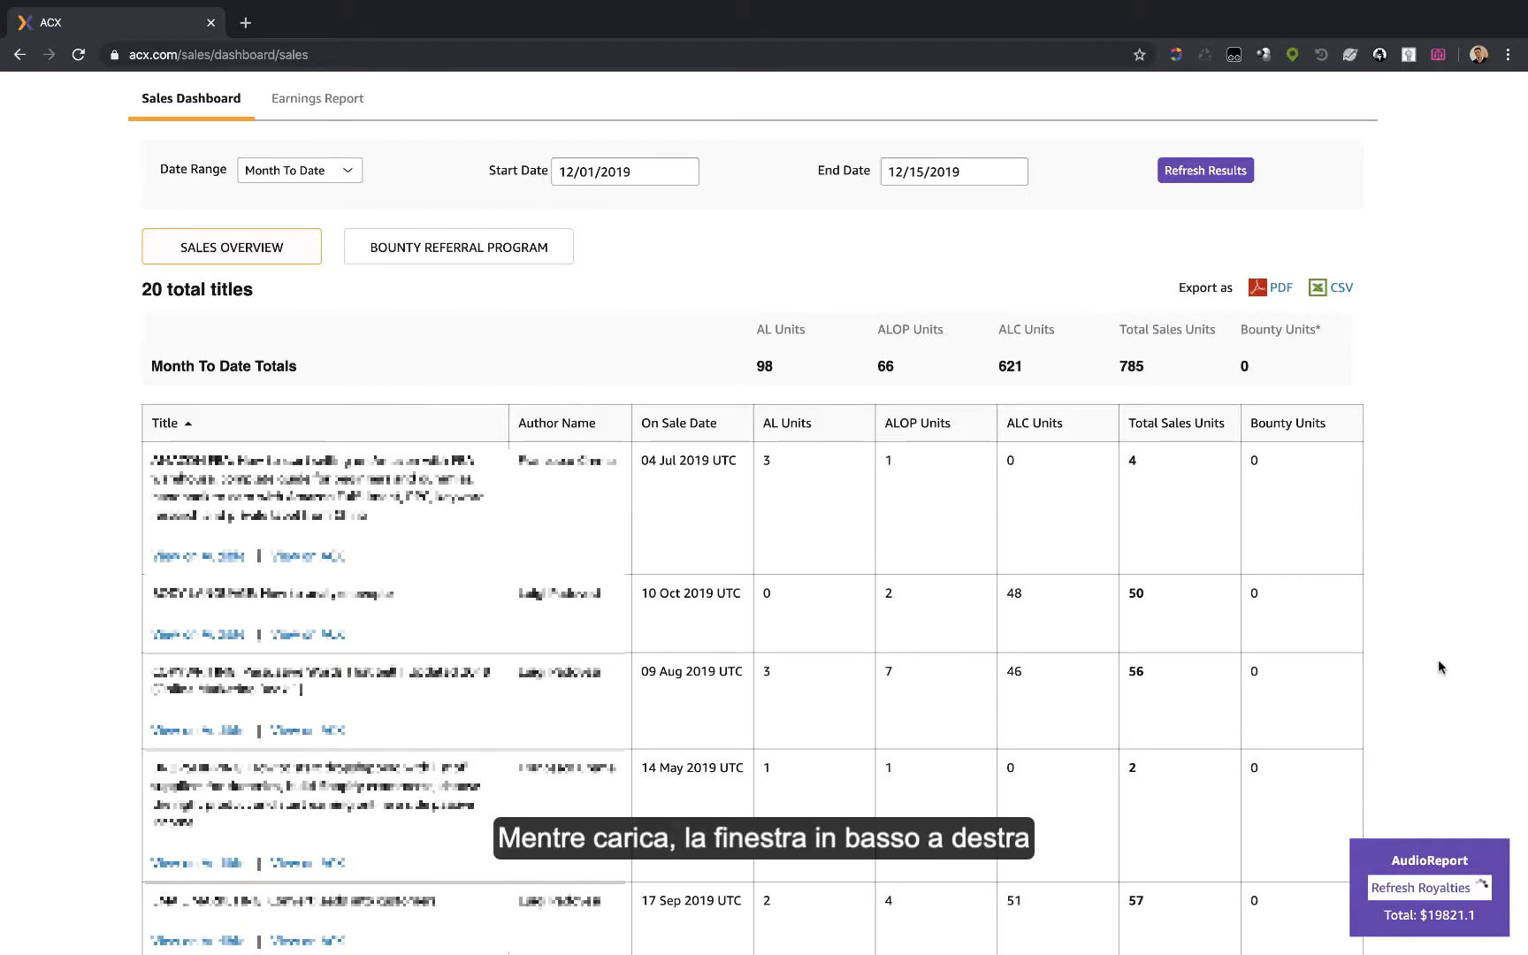
- Load Month To Date dollar royalties and scroll through the per-title amounts, totalling $1,528.06
{"action": "left_click", "coordinate": [1424, 888]}
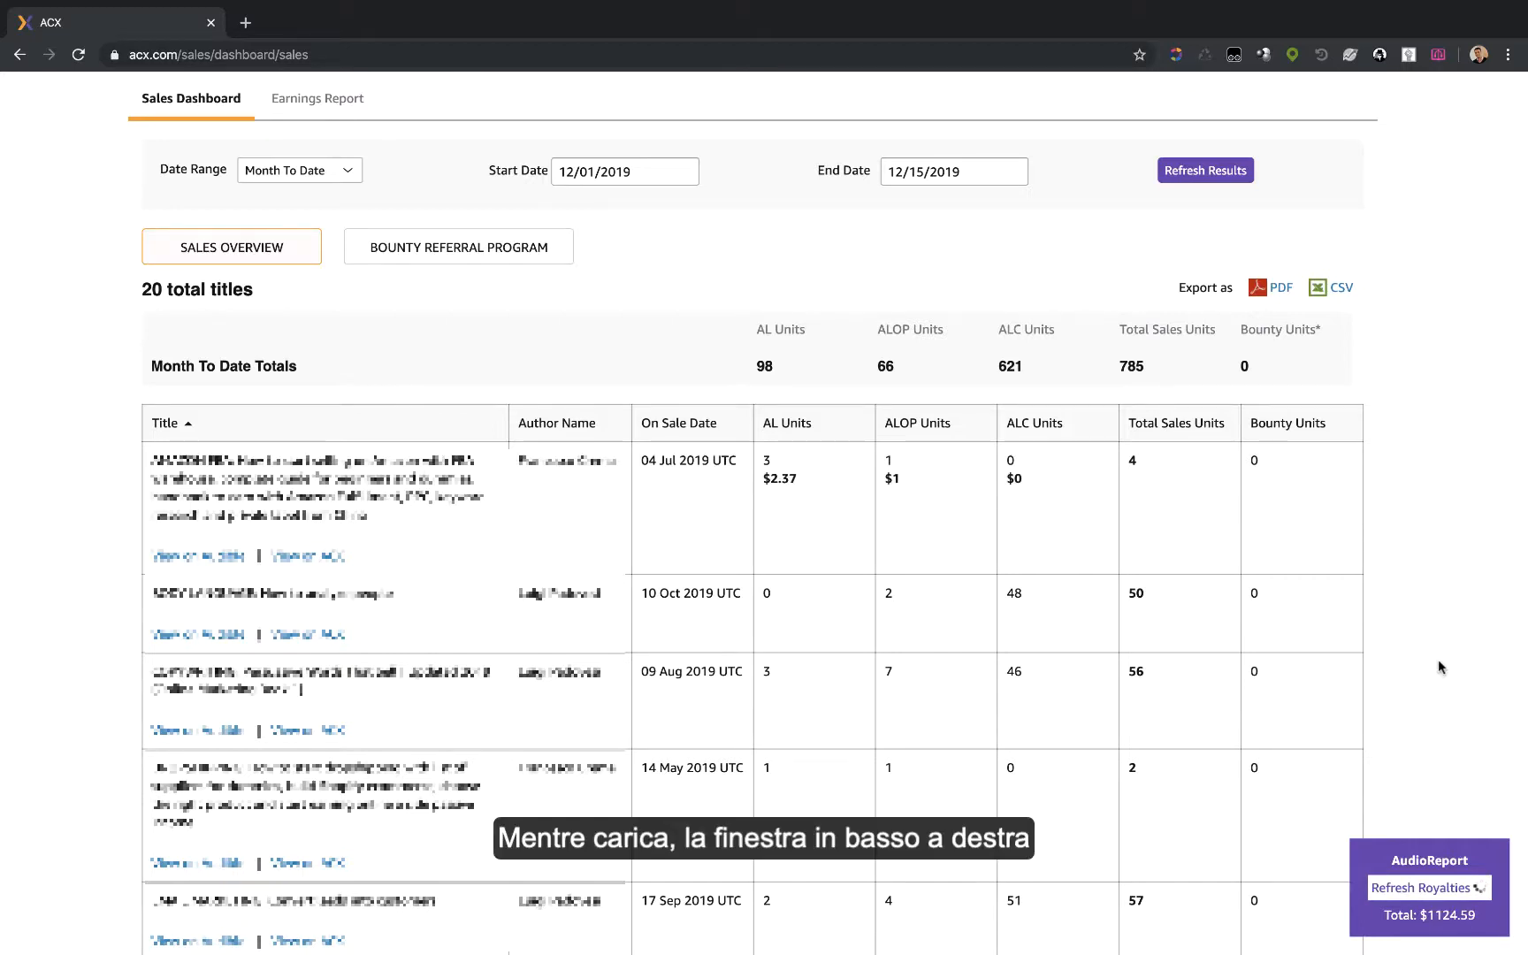
{"action": "scroll", "scroll_direction": "down", "scroll_amount": 3}
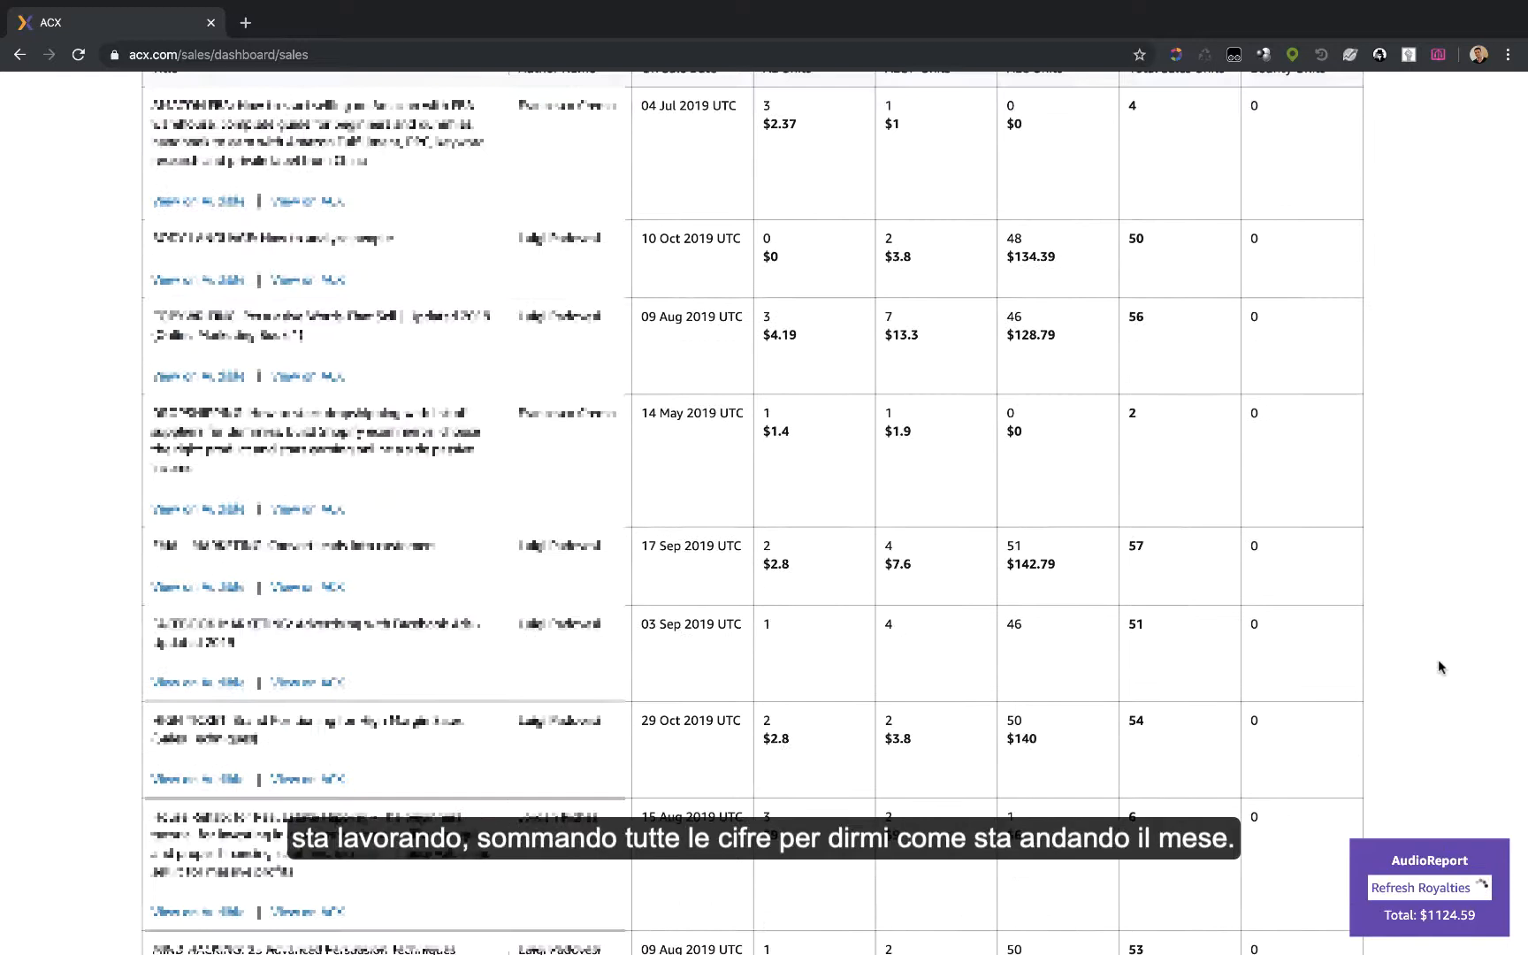
{"action": "scroll", "scroll_direction": "down", "scroll_amount": 3}
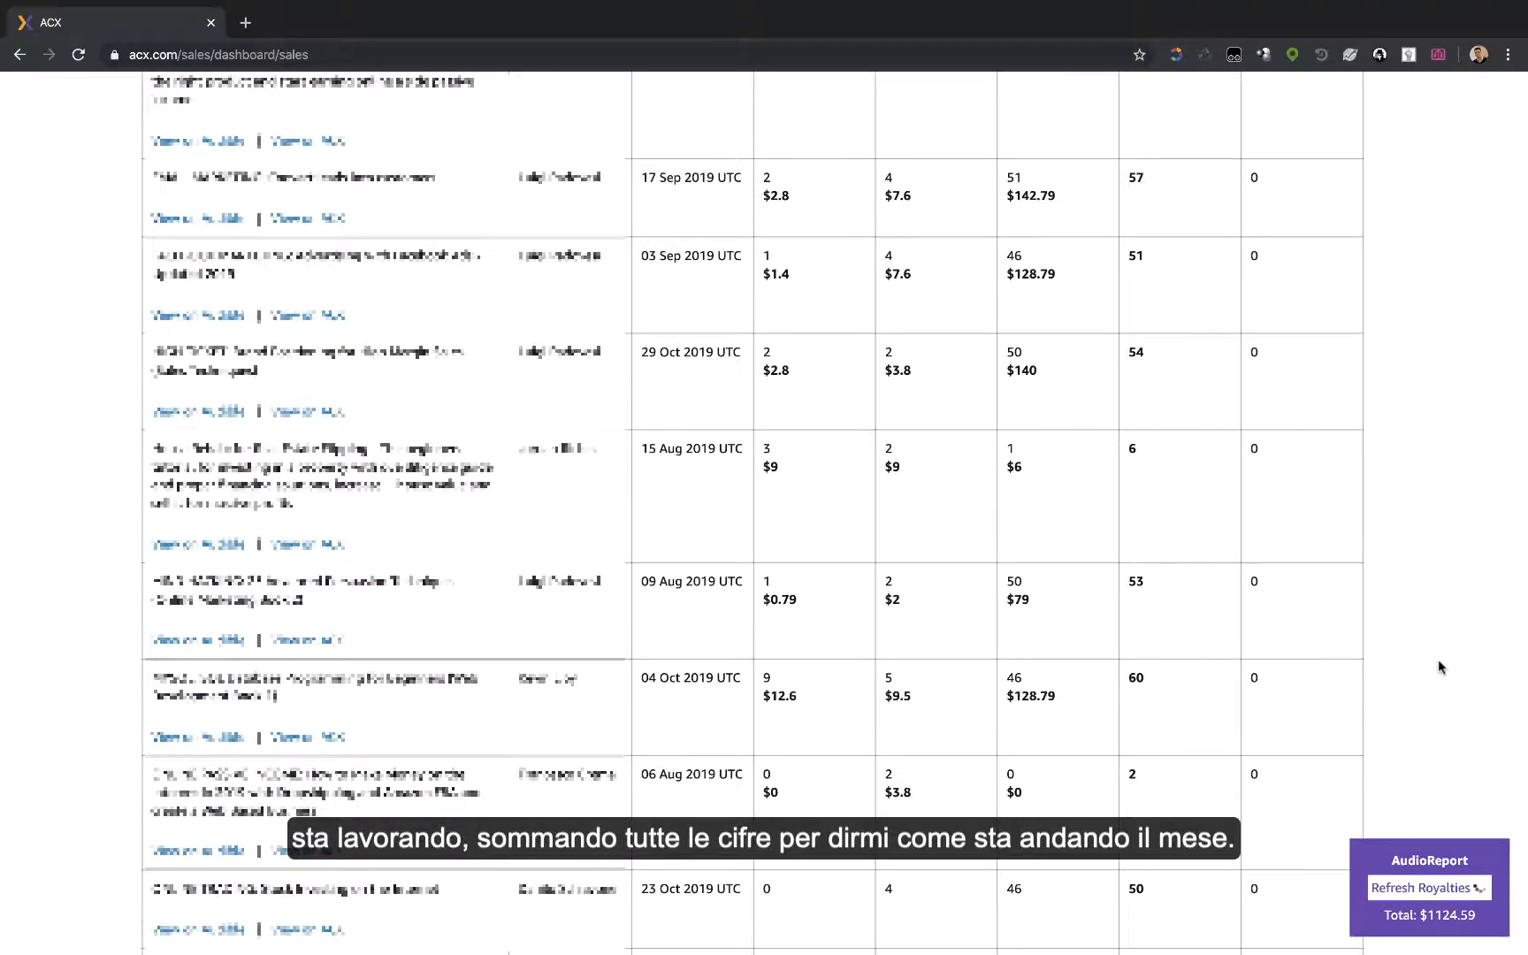
{"action": "scroll", "scroll_direction": "down", "scroll_amount": 3}
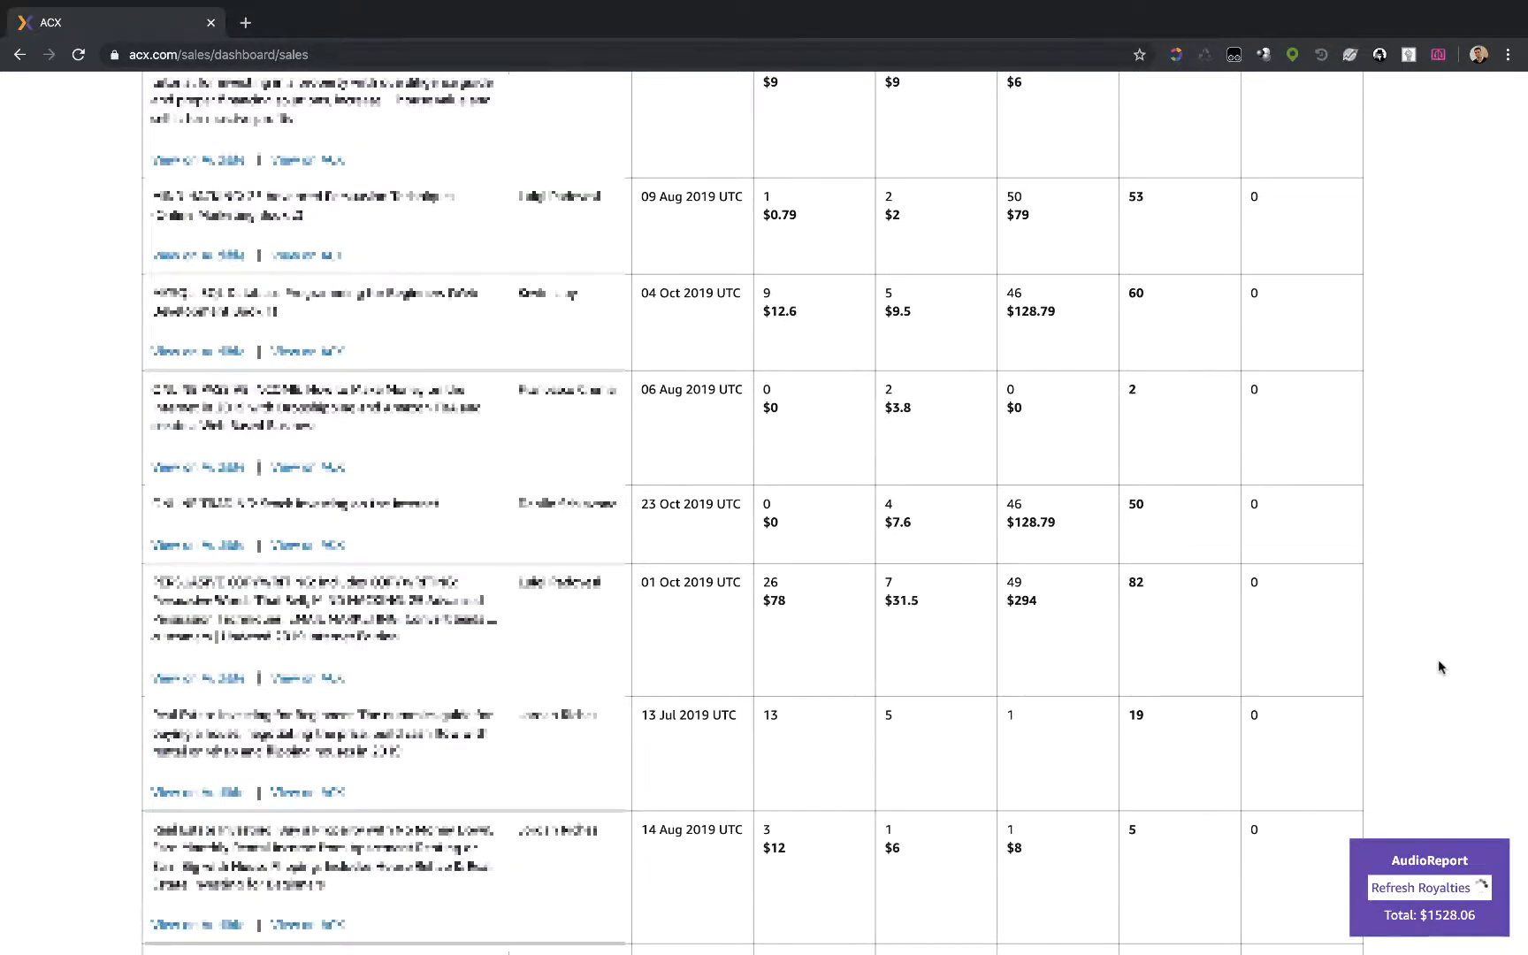
{"action": "scroll", "scroll_direction": "down", "scroll_amount": 3}
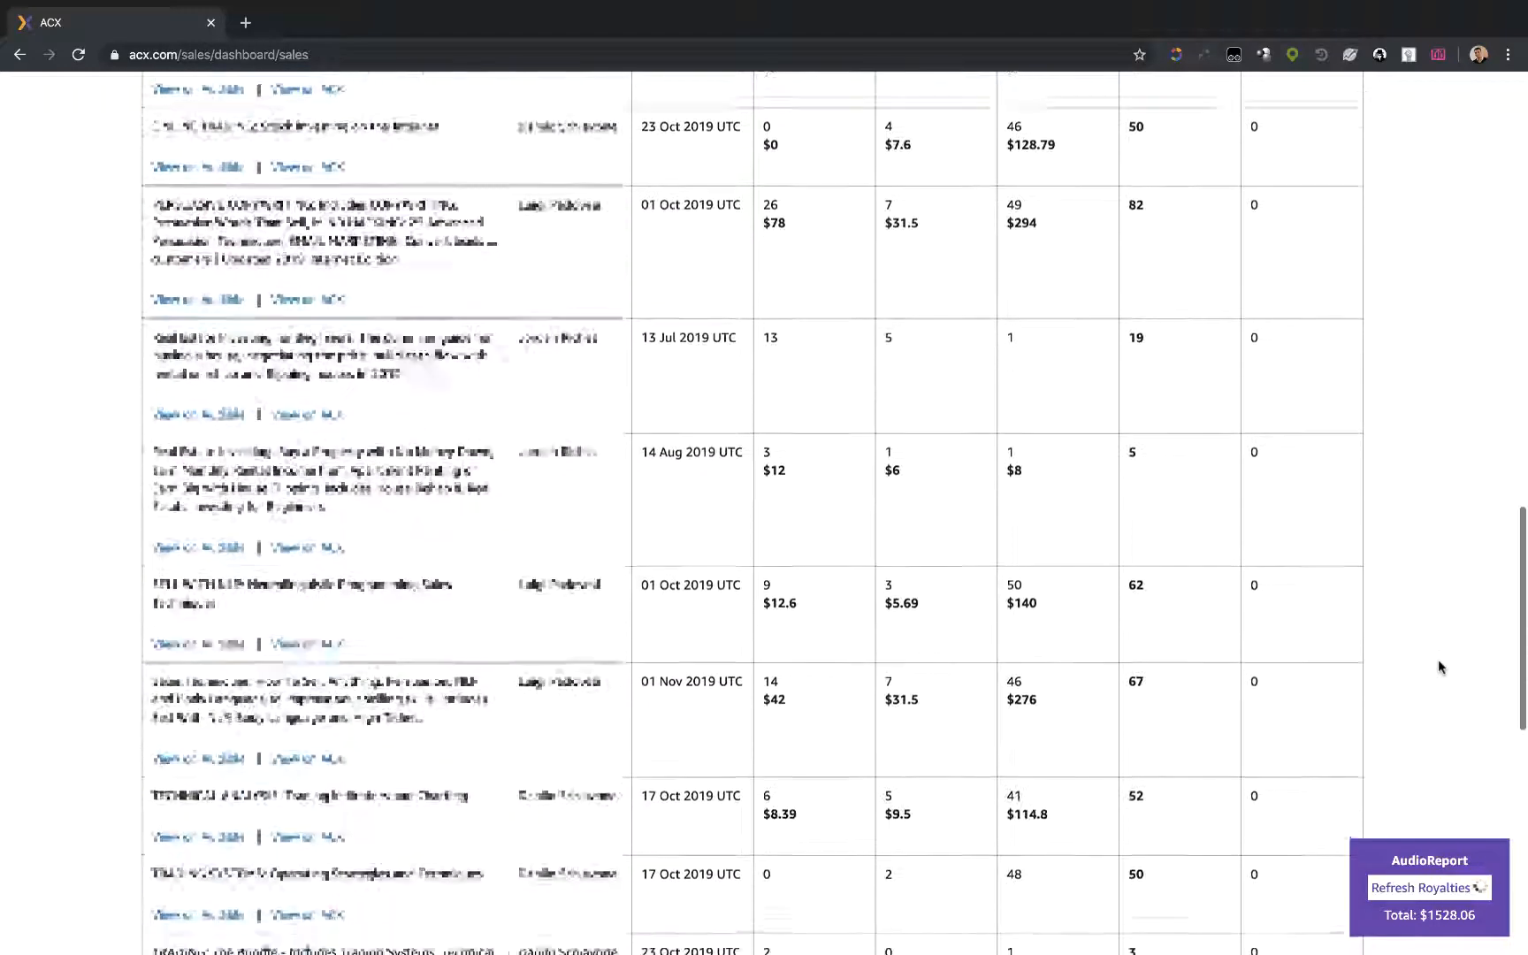